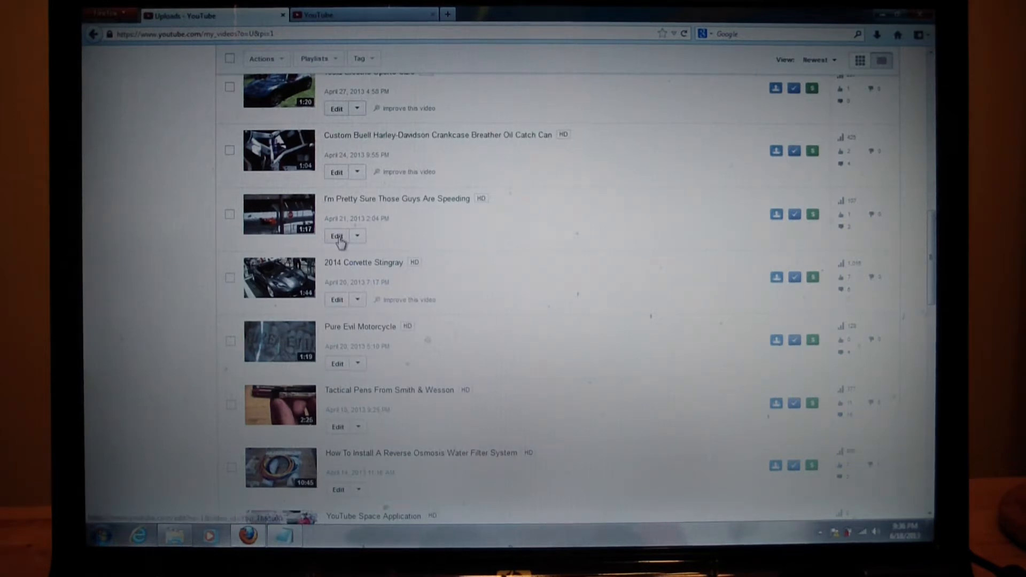
Step: Open the edit page for 'I'm Pretty Sure Those Guys Are Speeding' and go to Enhancements
{"action": "left_click", "coordinate": [336, 235]}
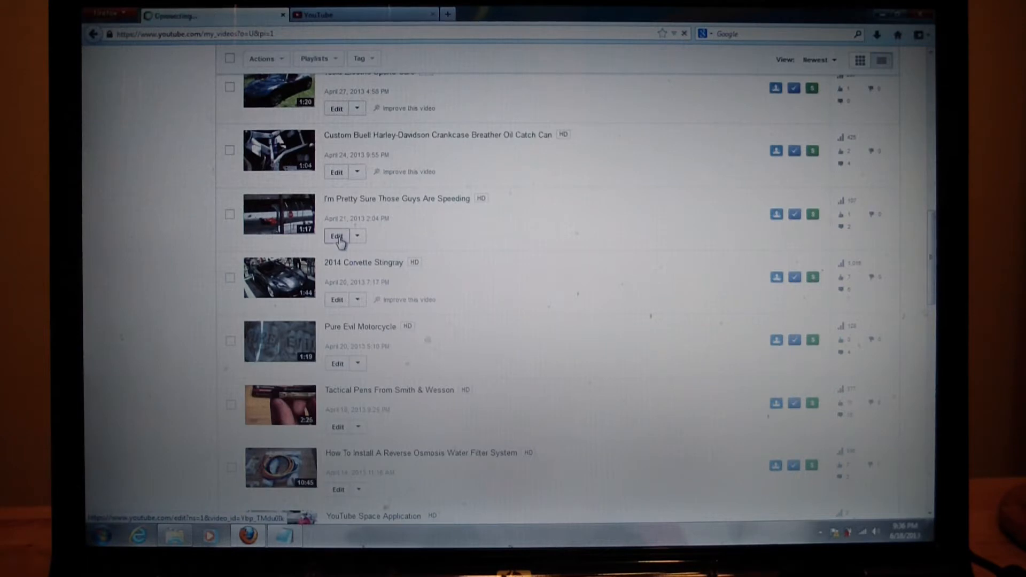
{"action": "left_click", "coordinate": [336, 235]}
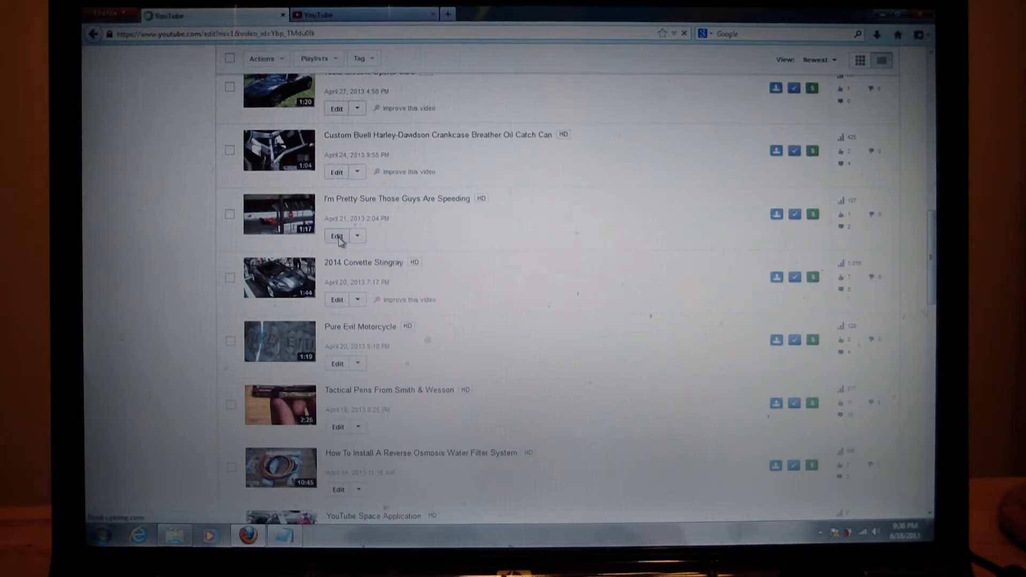
{"action": "left_click", "coordinate": [336, 236]}
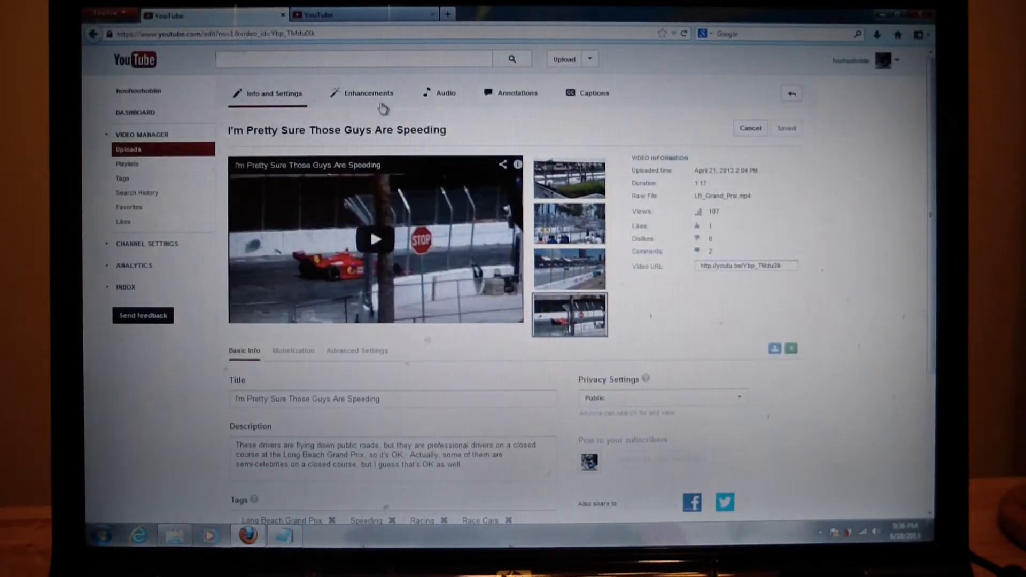
{"action": "left_click", "coordinate": [368, 93]}
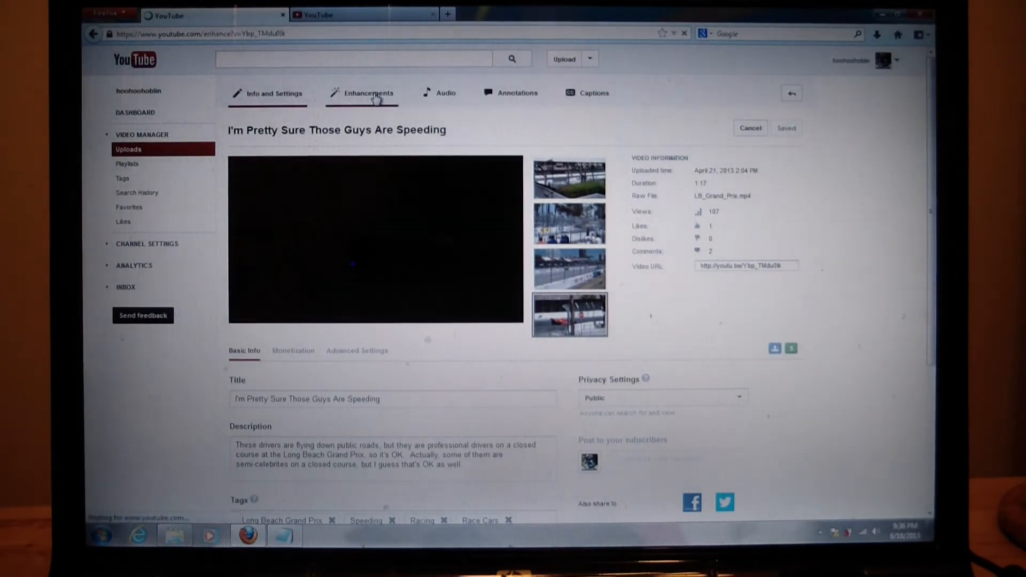
Step: Pause the preview and apply Slow motion at 12.5% speed
{"action": "left_click", "coordinate": [368, 93]}
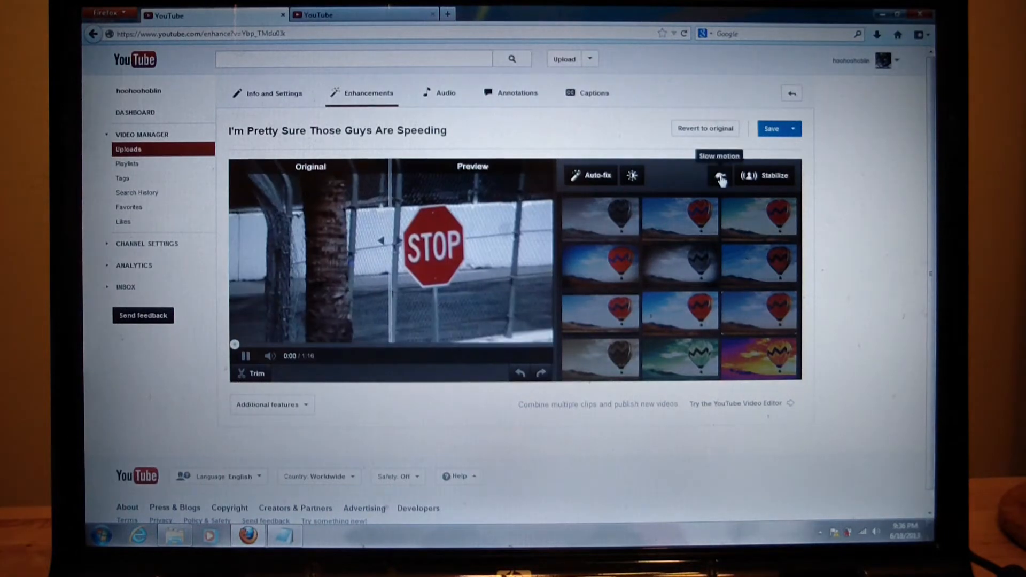
{"action": "left_click", "coordinate": [246, 355]}
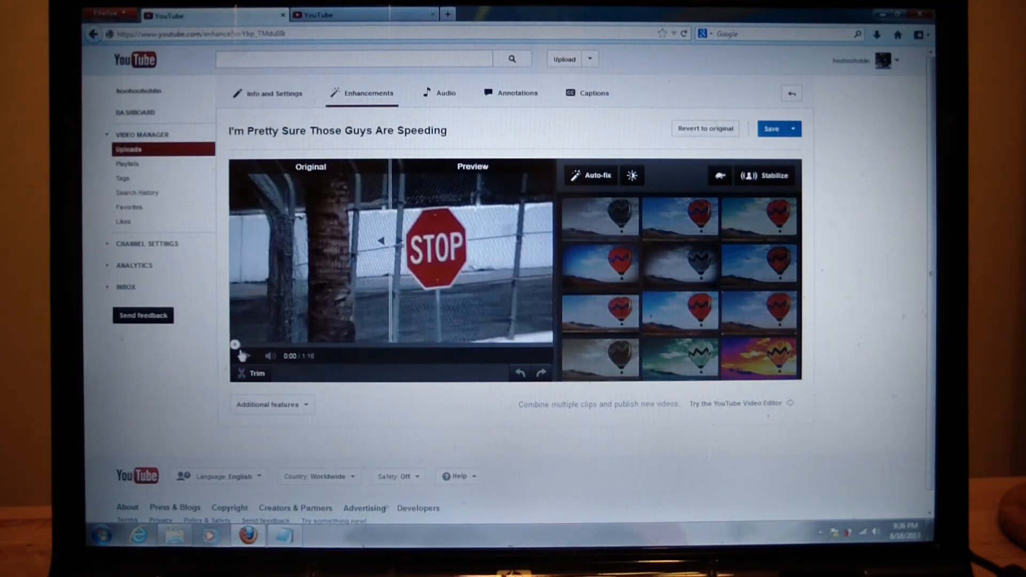
{"action": "mouse_move", "coordinate": [720, 175]}
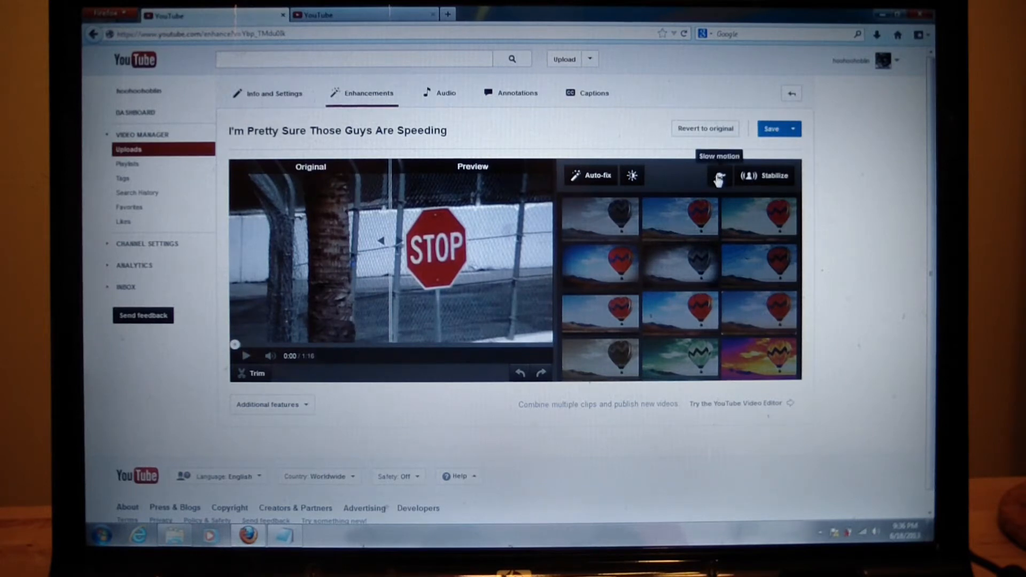
{"action": "left_click", "coordinate": [718, 175]}
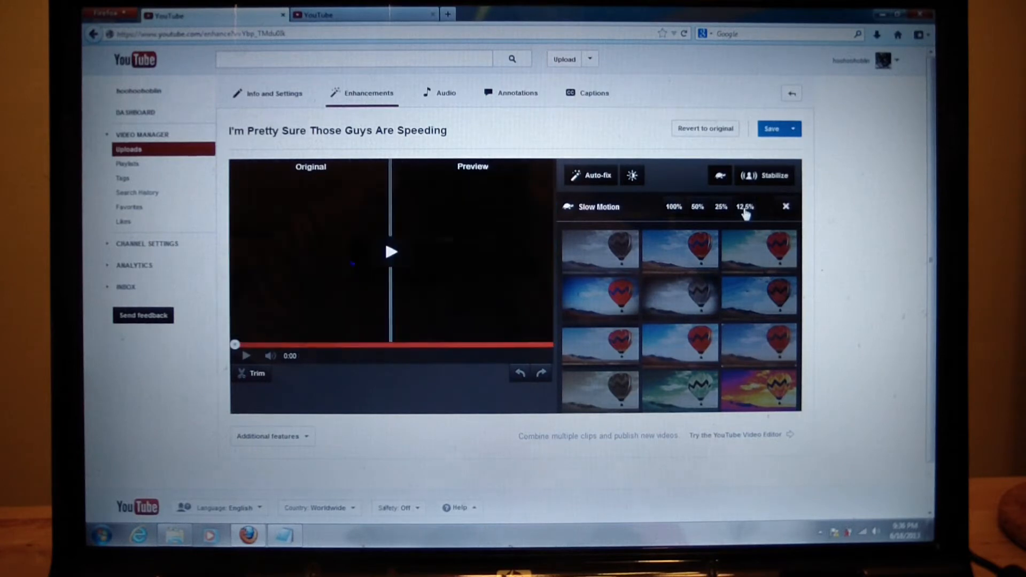
{"action": "left_click", "coordinate": [390, 252]}
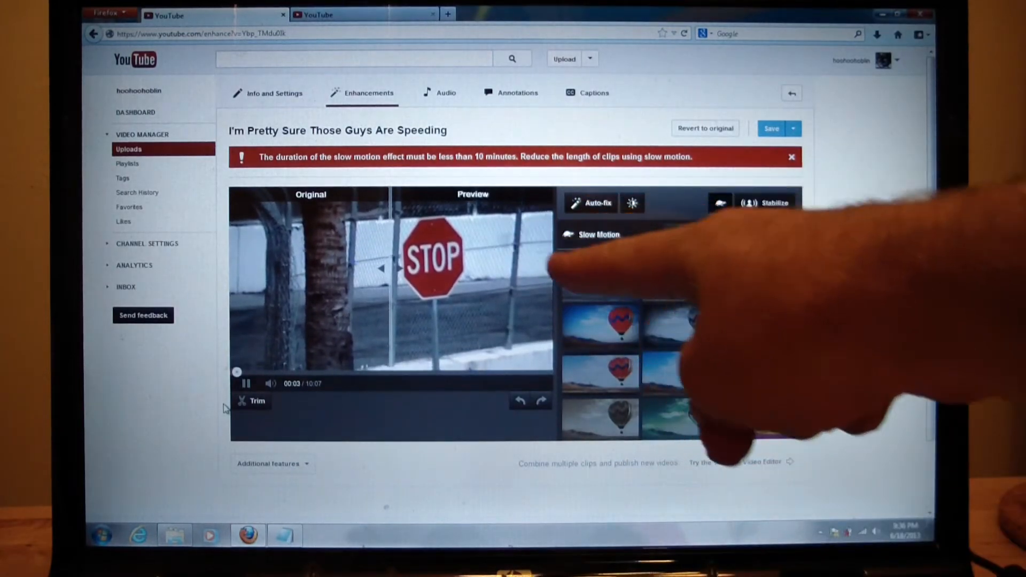
{"action": "left_click", "coordinate": [597, 234]}
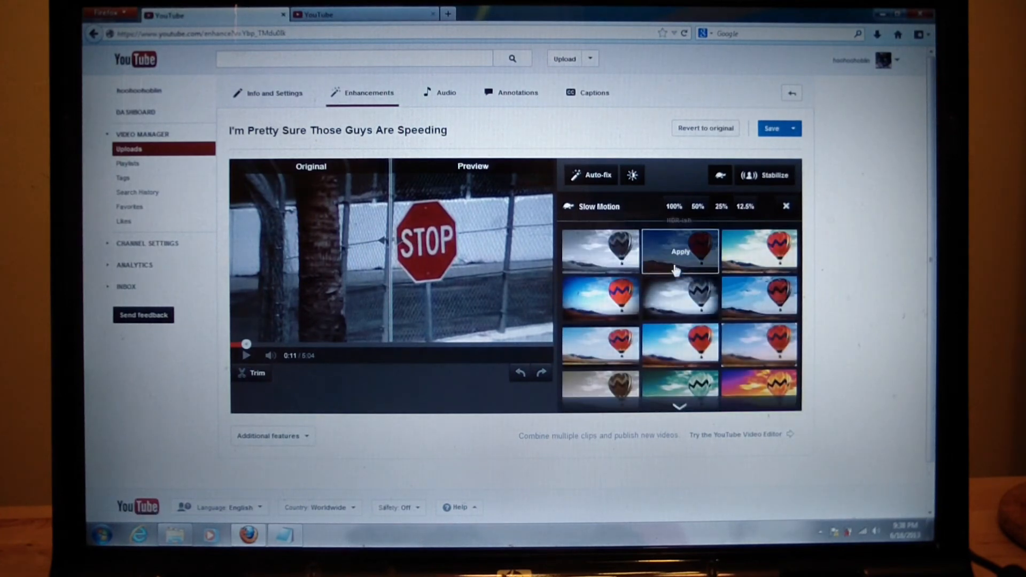
{"action": "mouse_move", "coordinate": [600, 346]}
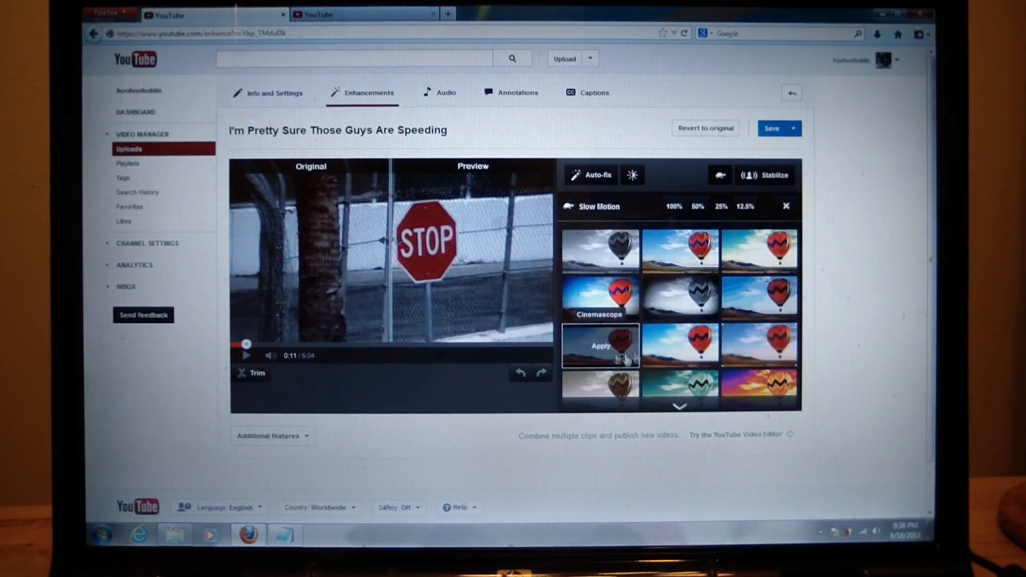
{"action": "mouse_move", "coordinate": [679, 297]}
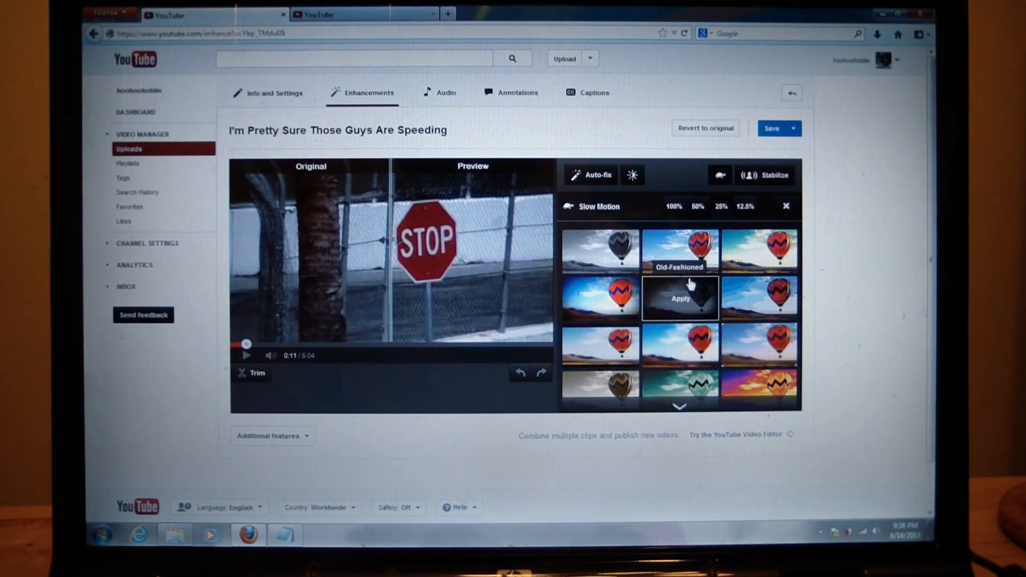
{"action": "mouse_move", "coordinate": [622, 118]}
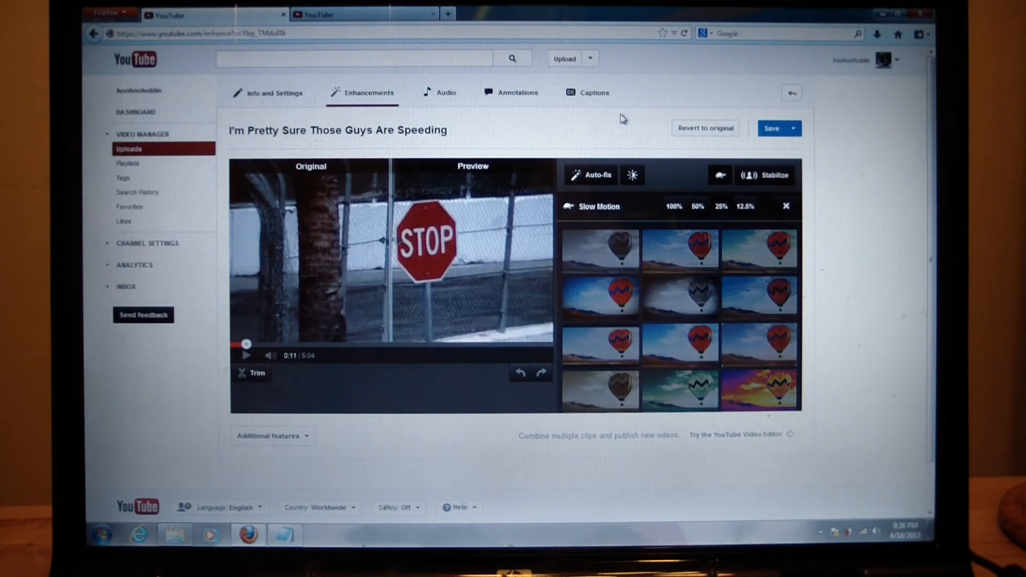
{"action": "mouse_move", "coordinate": [774, 177]}
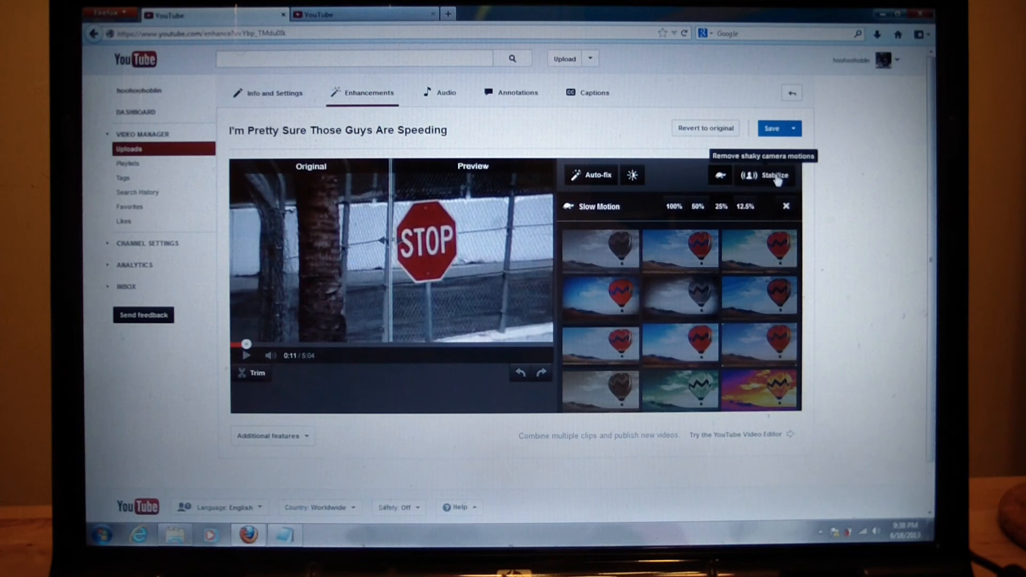